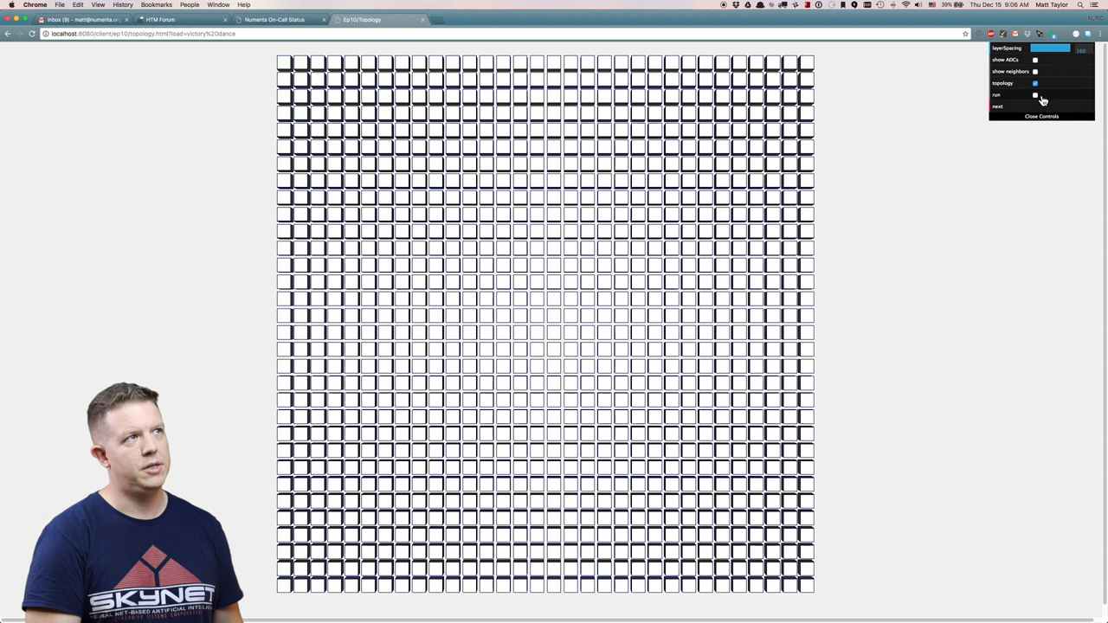
Start the simulation so the dancing-man input plays through the spatial pooler
left_click(1033, 97)
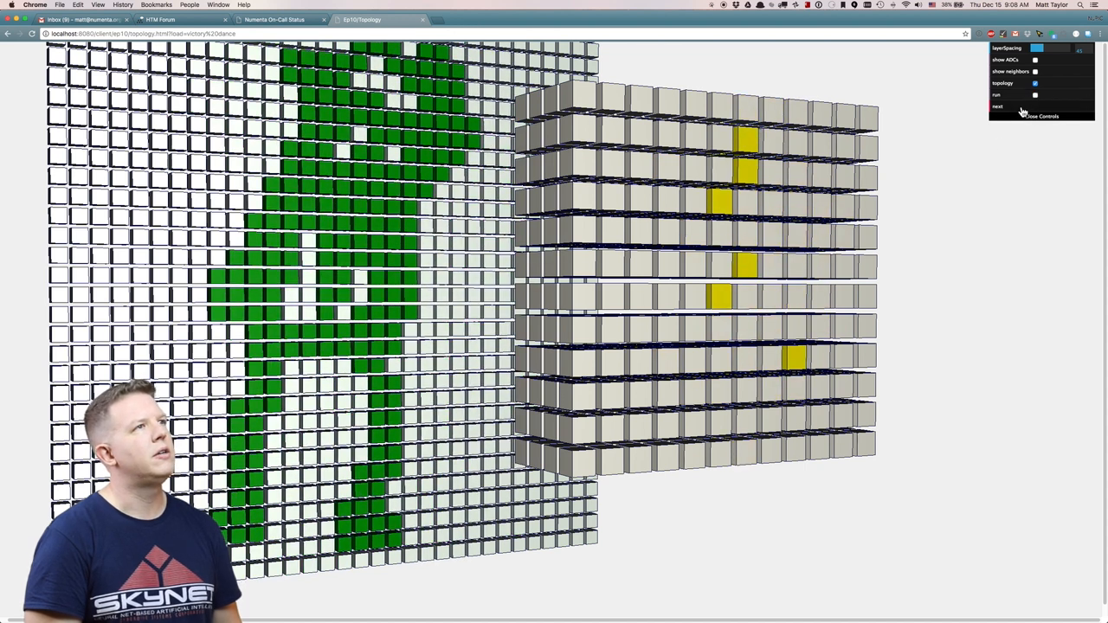
left_click(1000, 106)
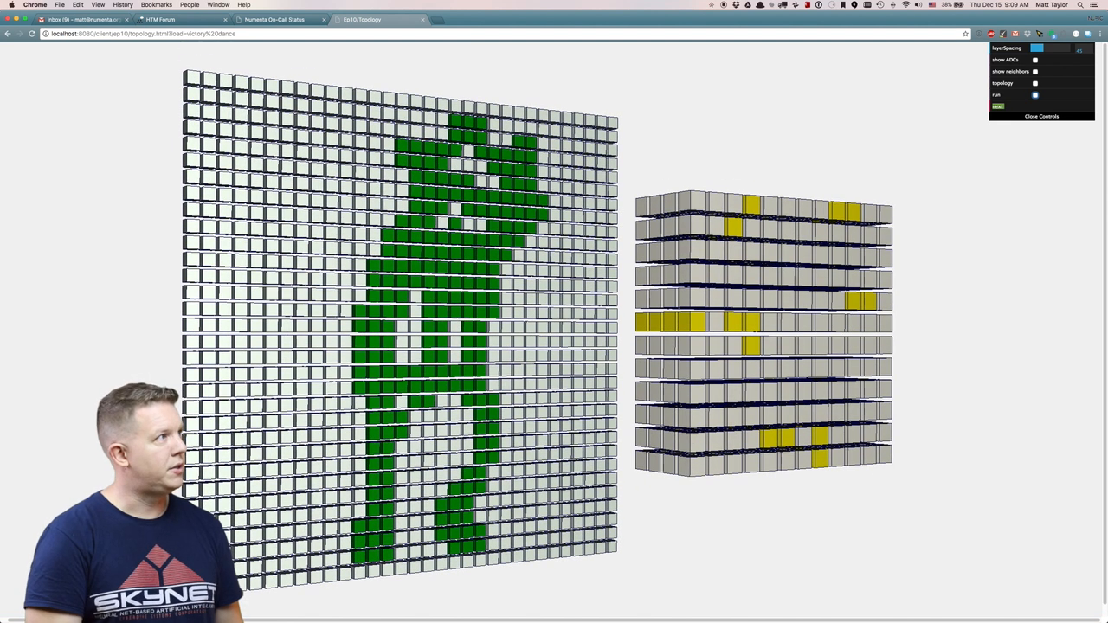
mouse_move(1047, 124)
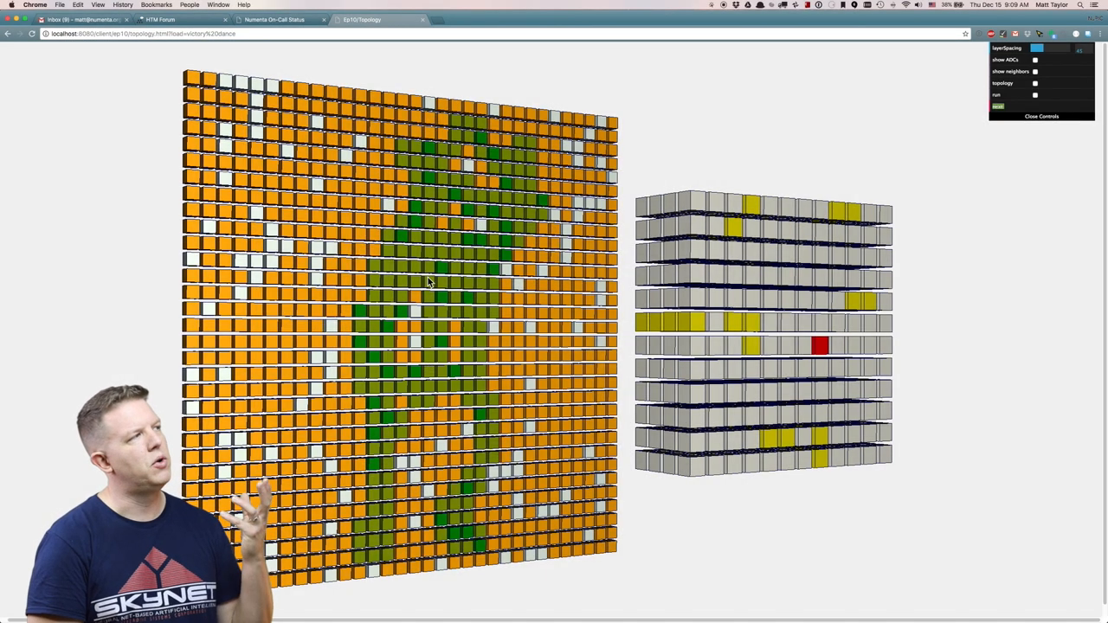
mouse_move(749, 294)
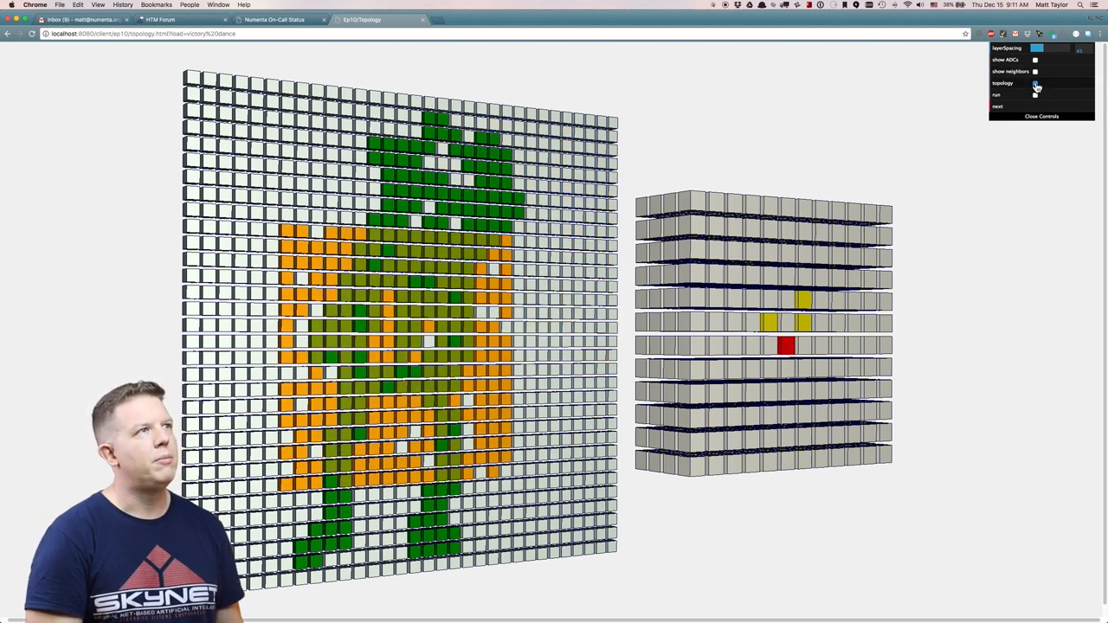
Switch topology off so the column's potential pool spans the whole input grid
left_click(1034, 83)
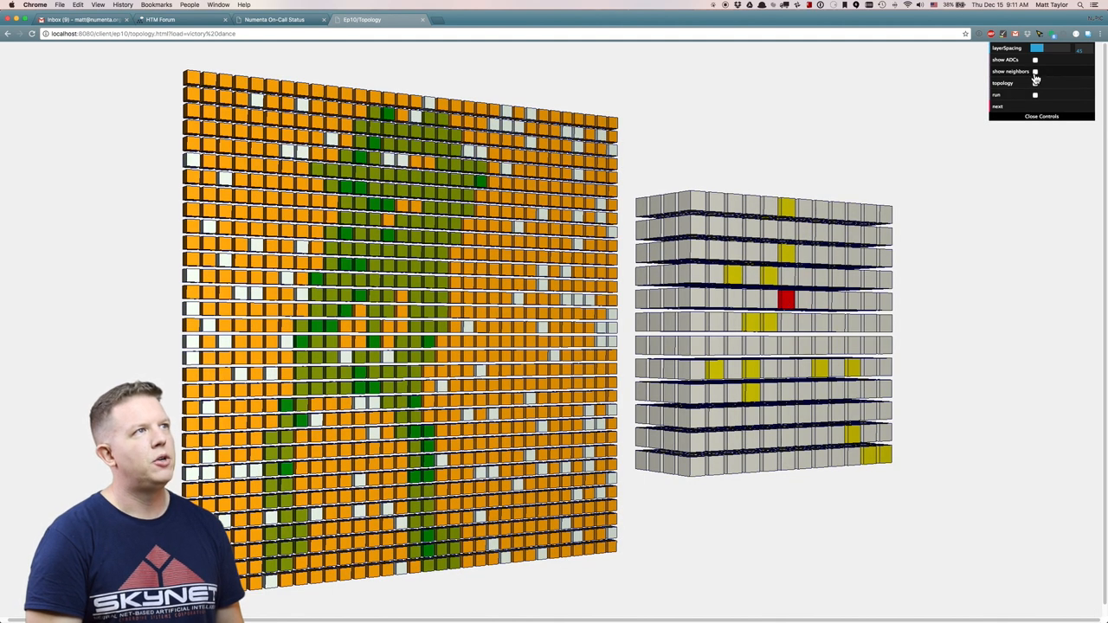
Re-enable topology so the chosen column's neighborhood becomes a local block
left_click(1042, 71)
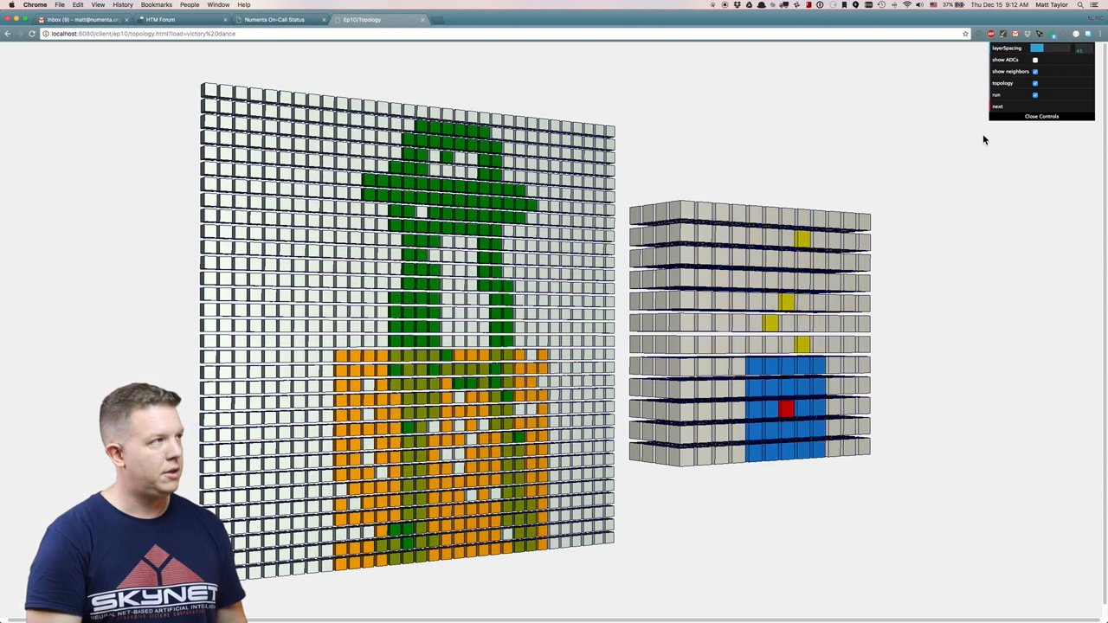
Disable topology and enable 'show ADCs' to color columns by active duty cycle
left_click(1036, 60)
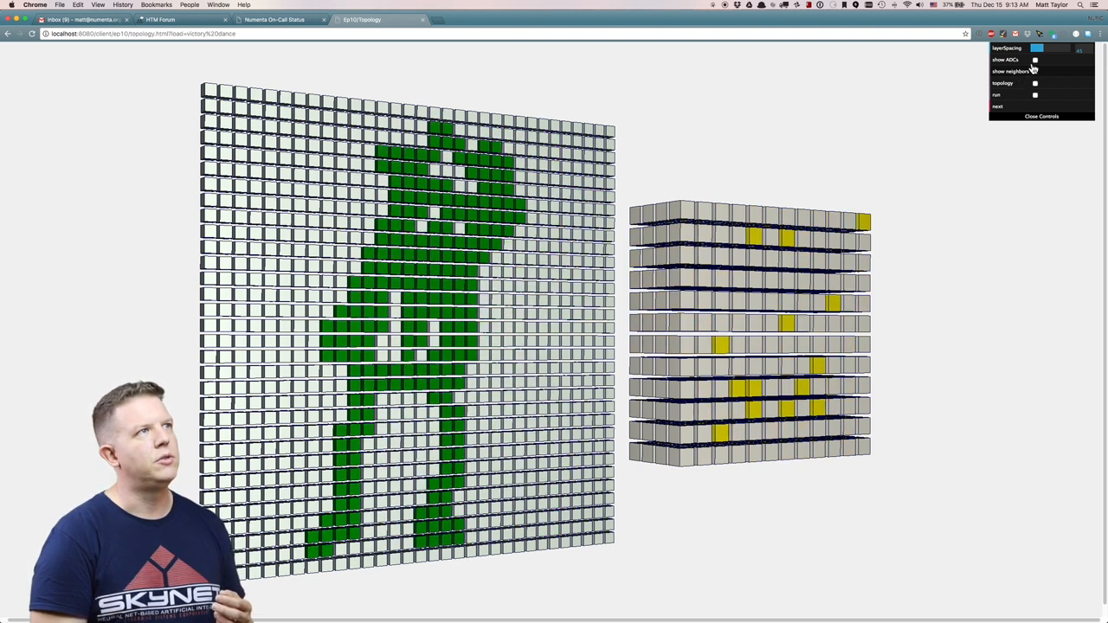
left_click(1029, 61)
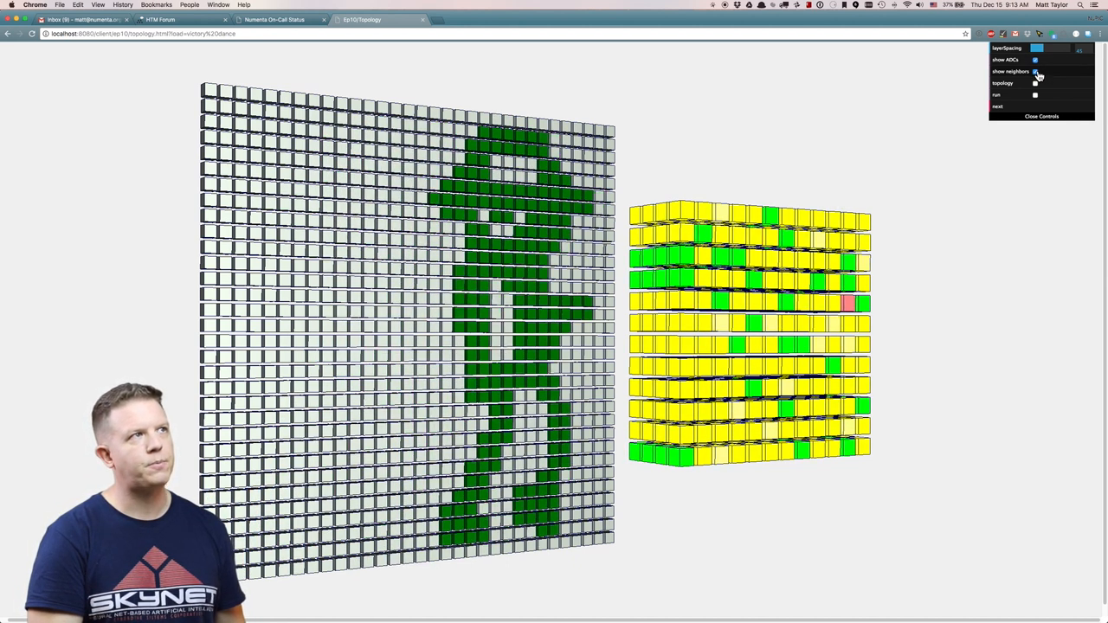
Enable topology and check 'show ADCs' to see localized duty cycles
left_click(1032, 89)
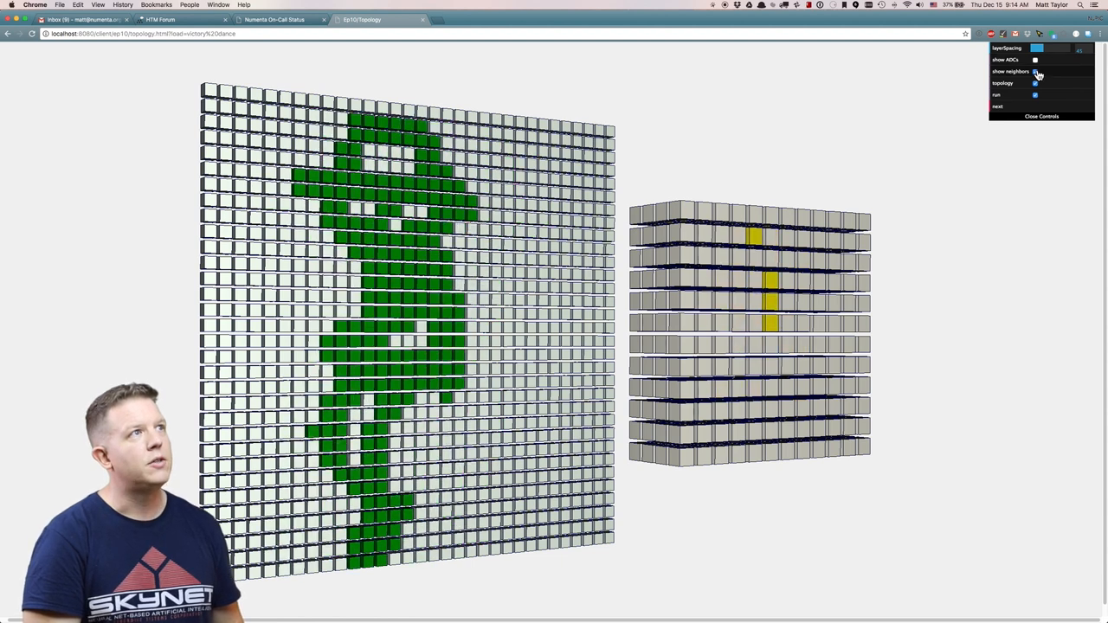
left_click(1039, 61)
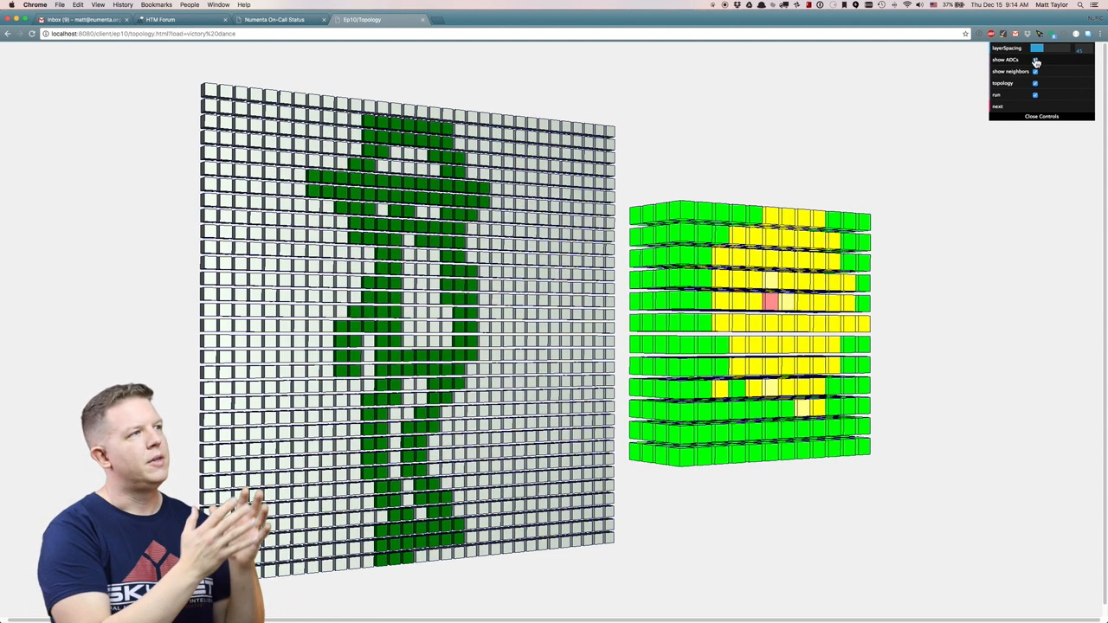